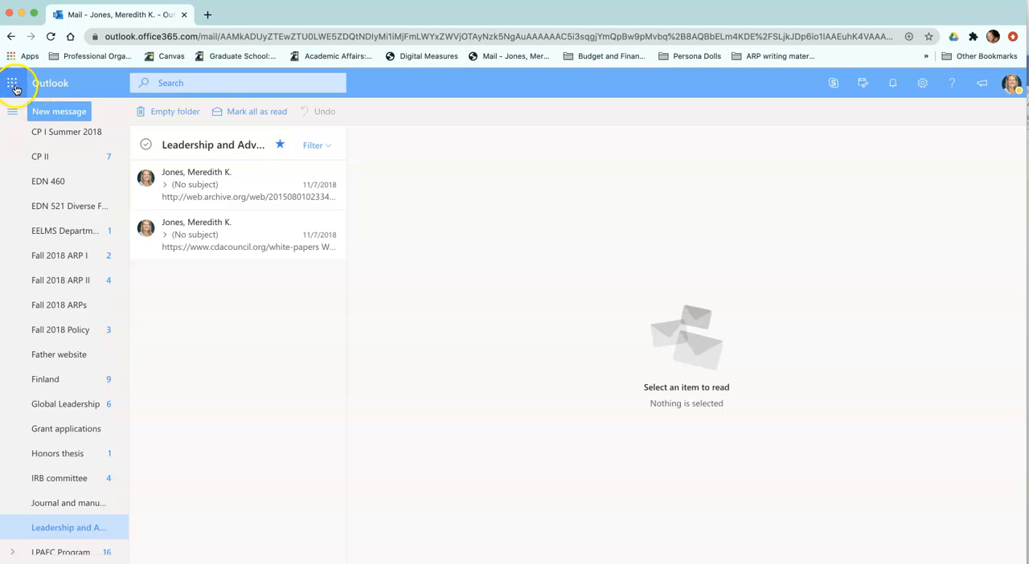
mouse_move(11, 82)
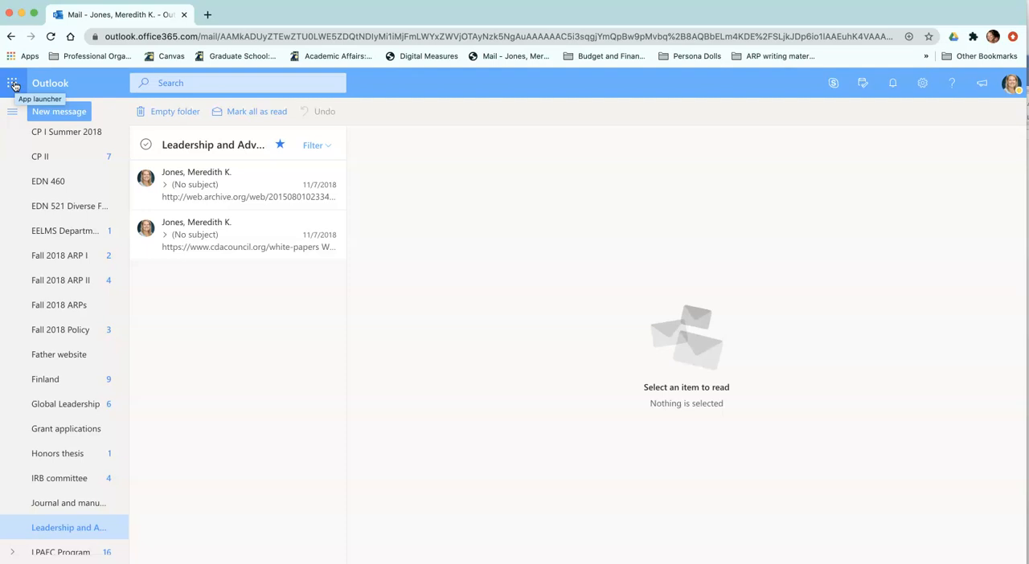
Show the Office 365 apps list from the Outlook app launcher
click(12, 82)
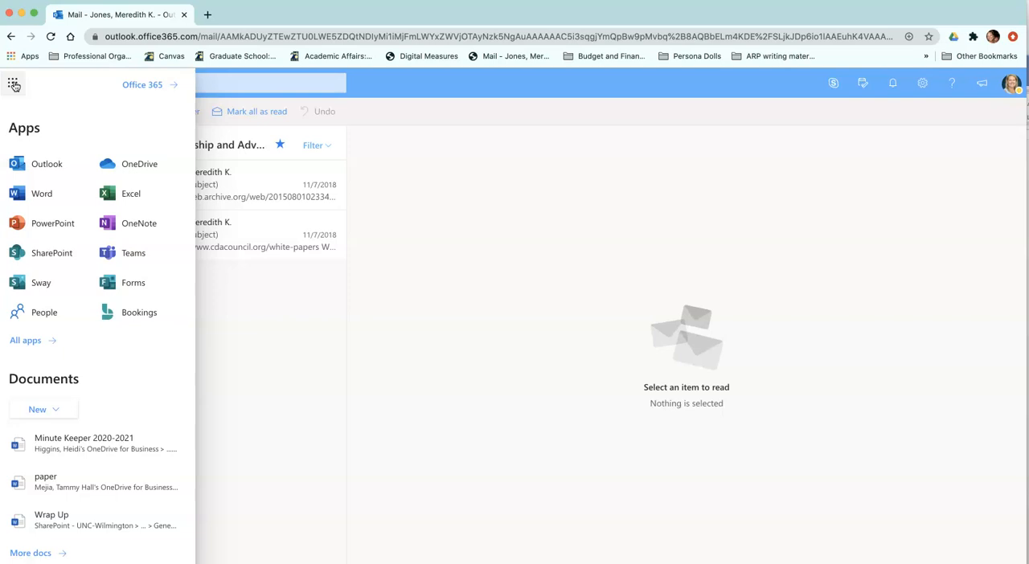
mouse_move(41, 193)
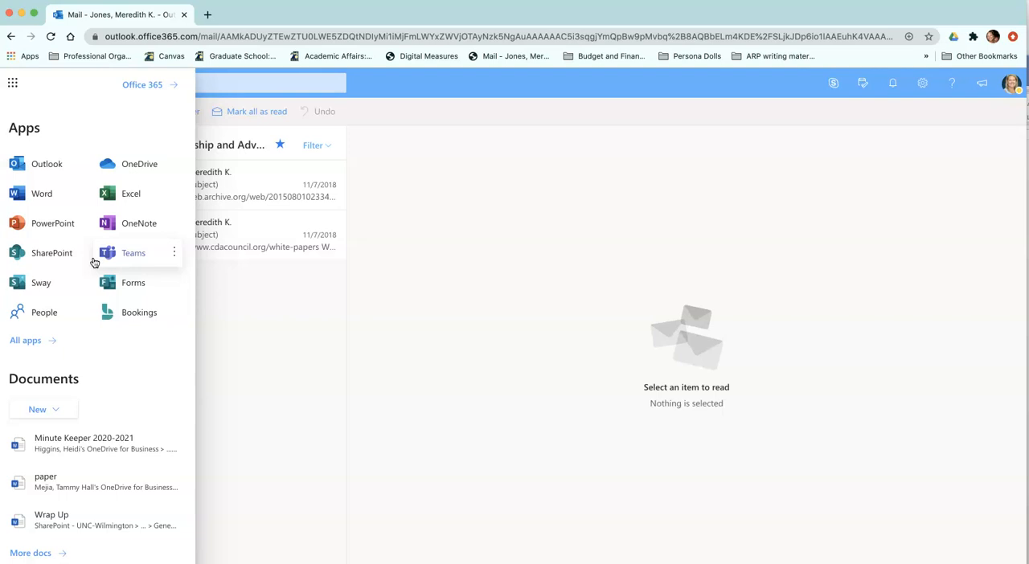
mouse_move(61, 203)
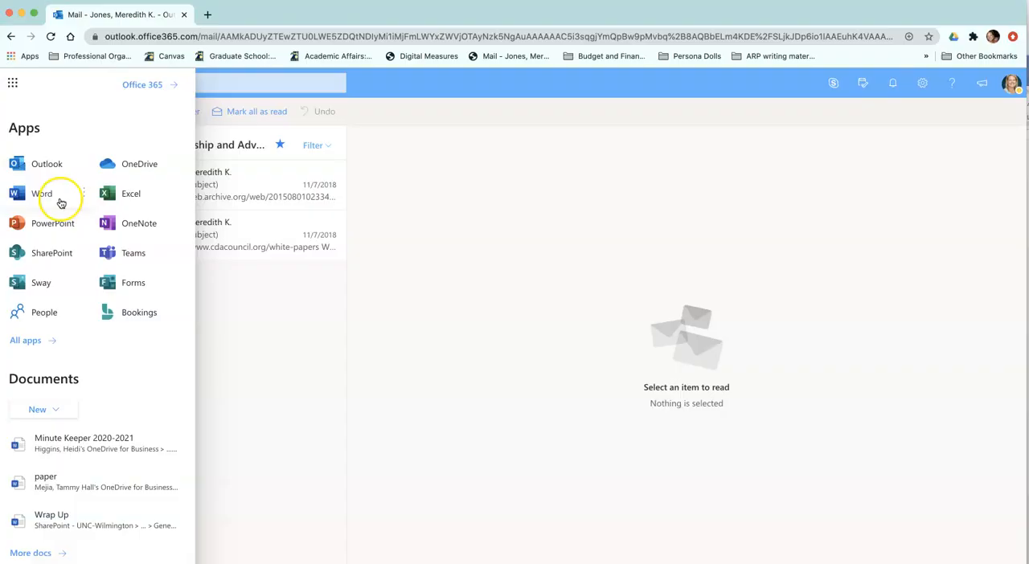
mouse_move(131, 256)
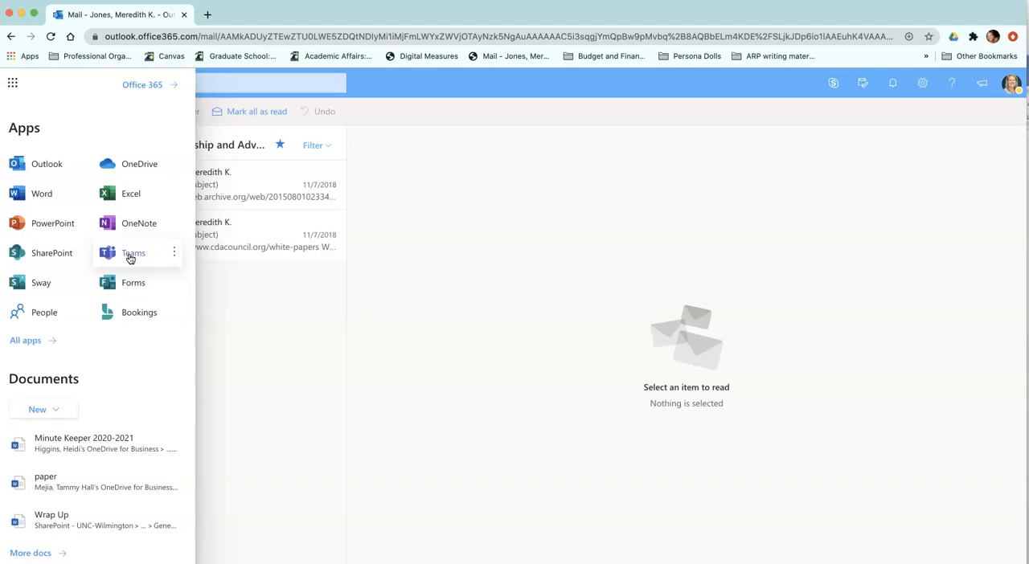
mouse_move(146, 256)
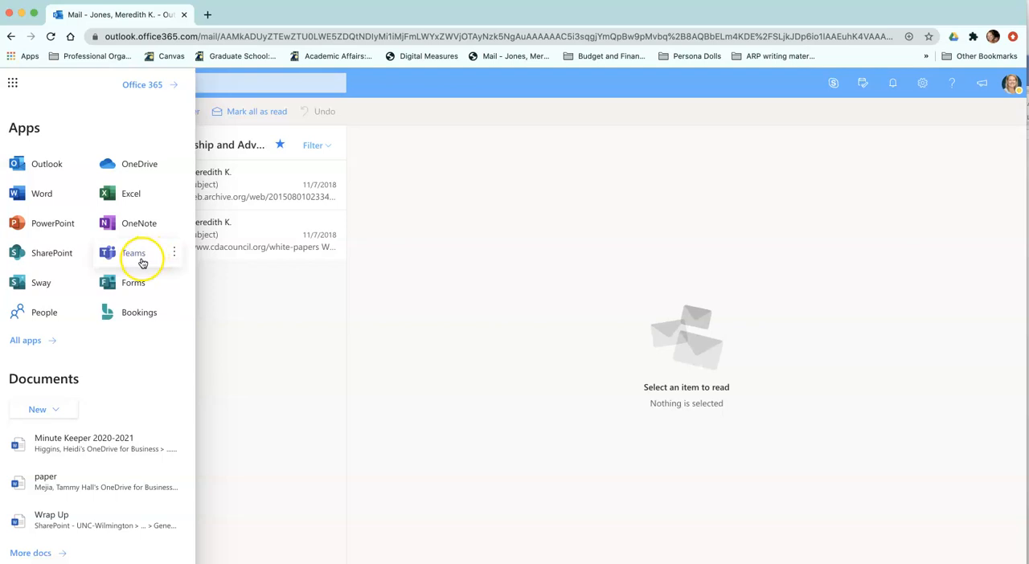
Launch Teams and reveal the hidden teams DE Faculty Champions and Watson Critical Whiteness Readers
click(134, 254)
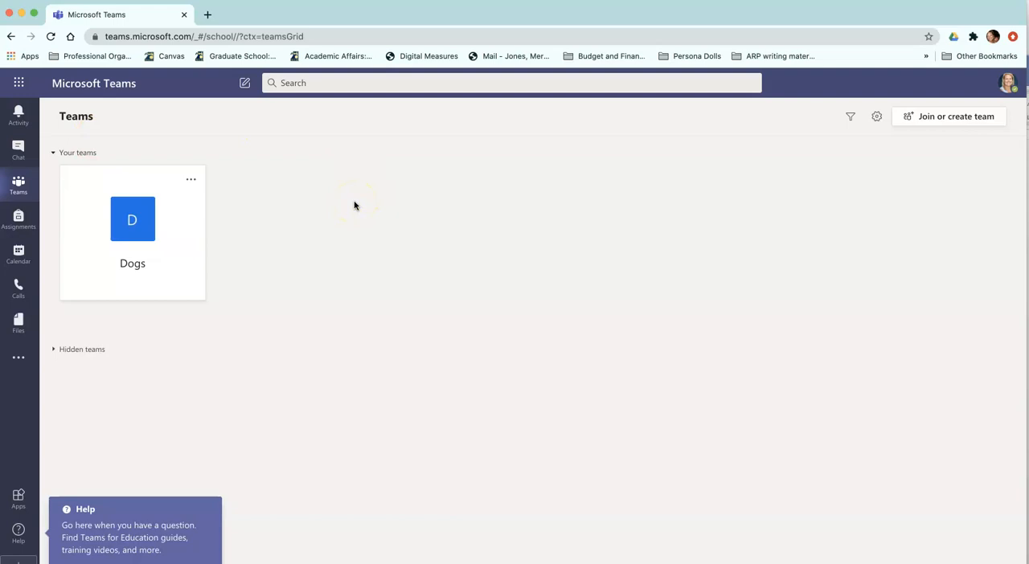
click(81, 349)
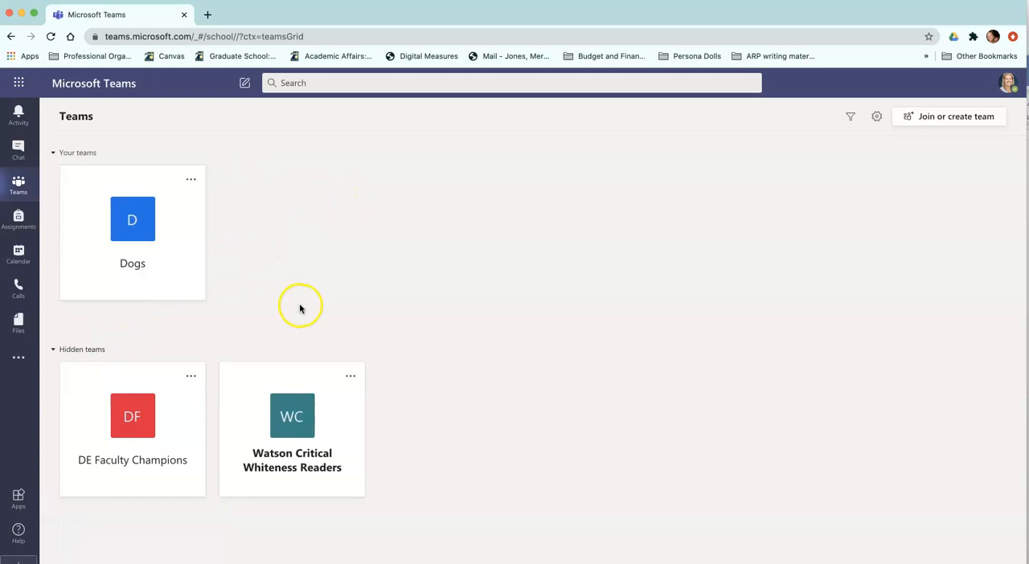
mouse_move(437, 215)
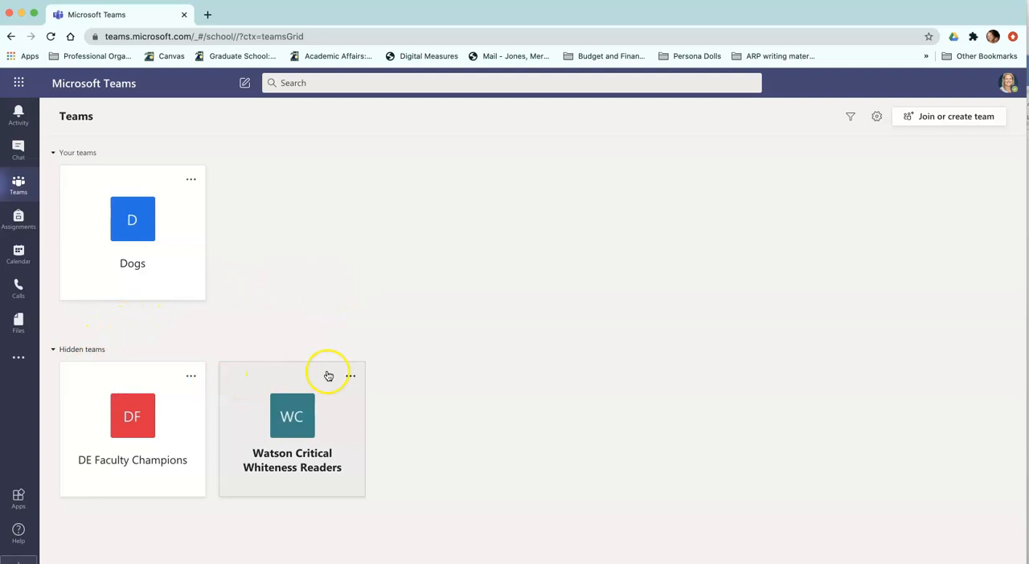
mouse_move(148, 269)
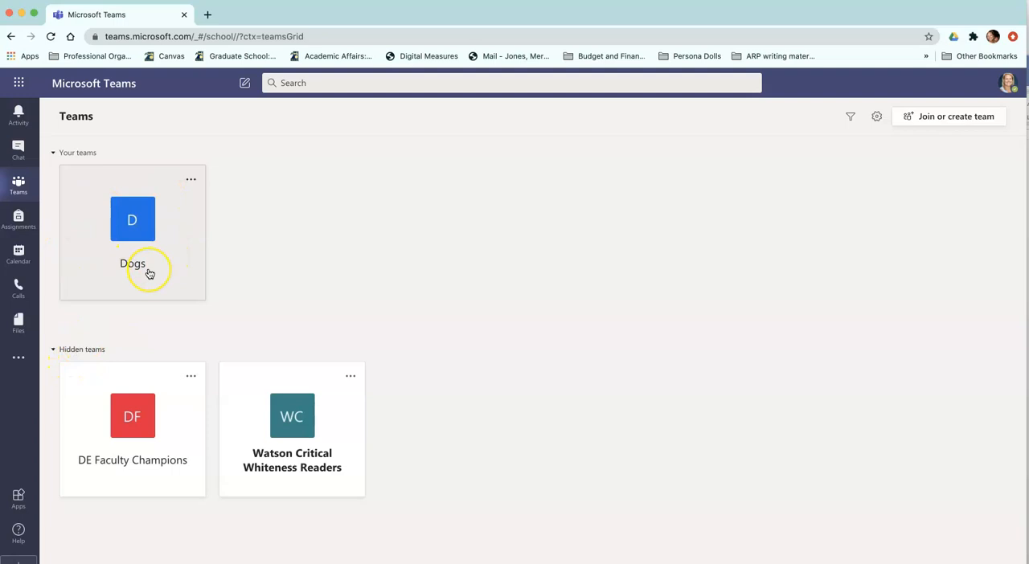
mouse_move(156, 274)
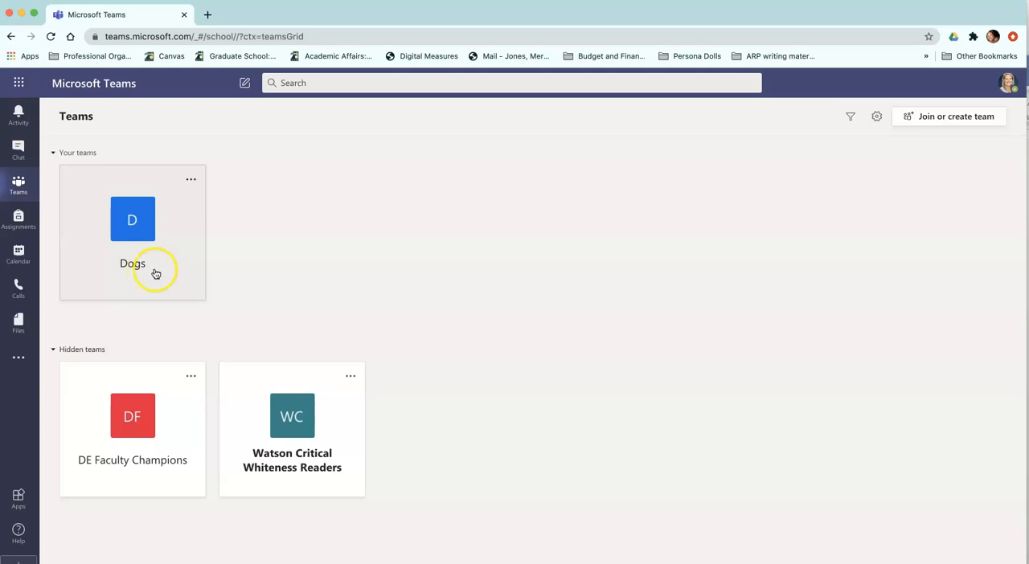
mouse_move(229, 251)
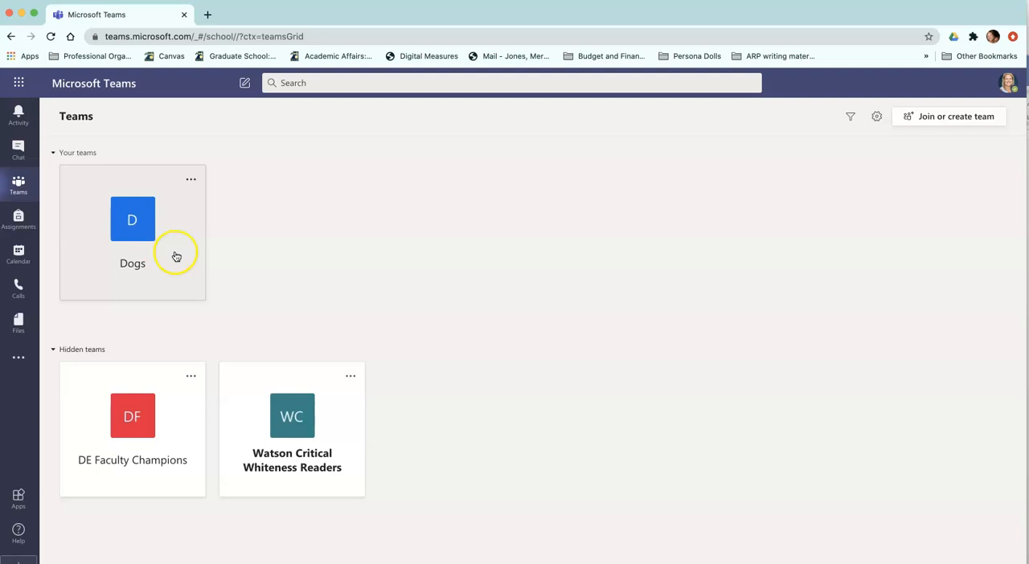
mouse_move(379, 185)
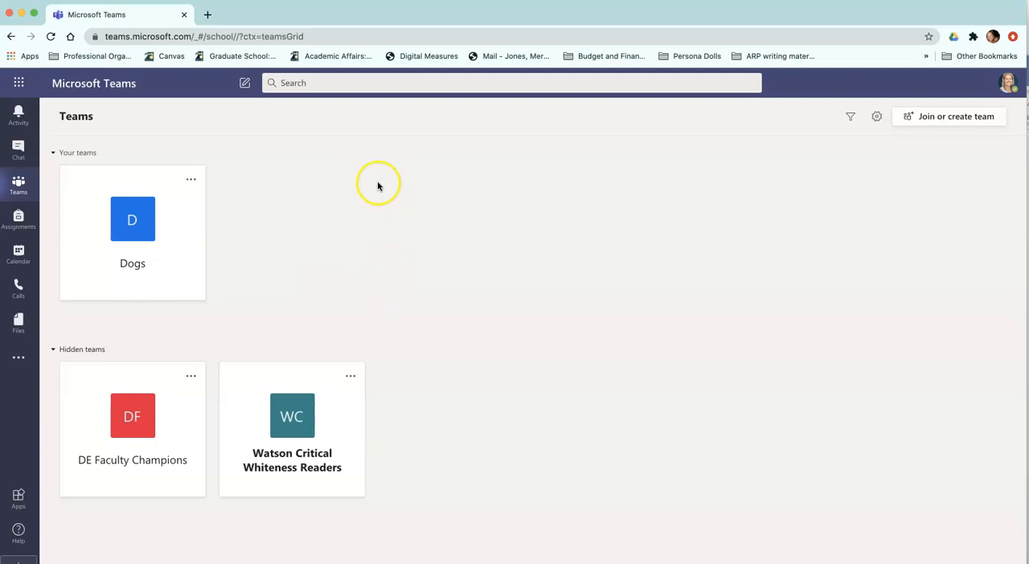
mouse_move(334, 219)
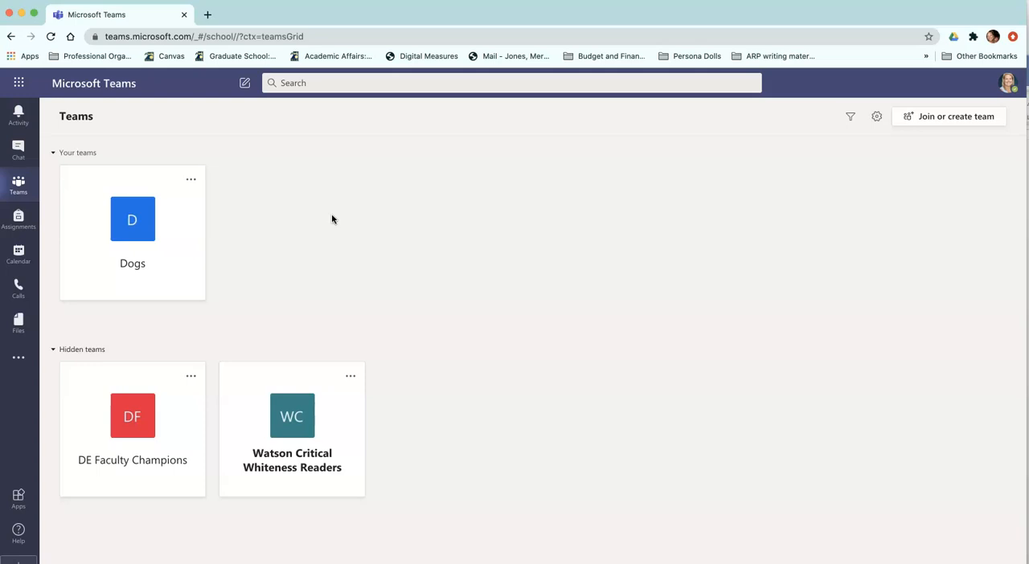
Begin creating a new team from the Join or create a team page
click(948, 116)
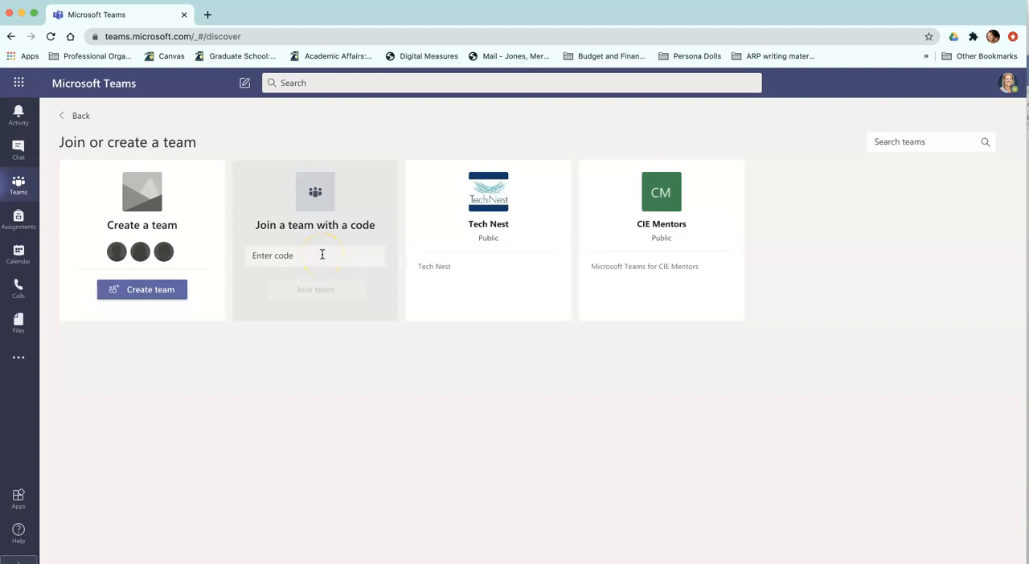
click(142, 290)
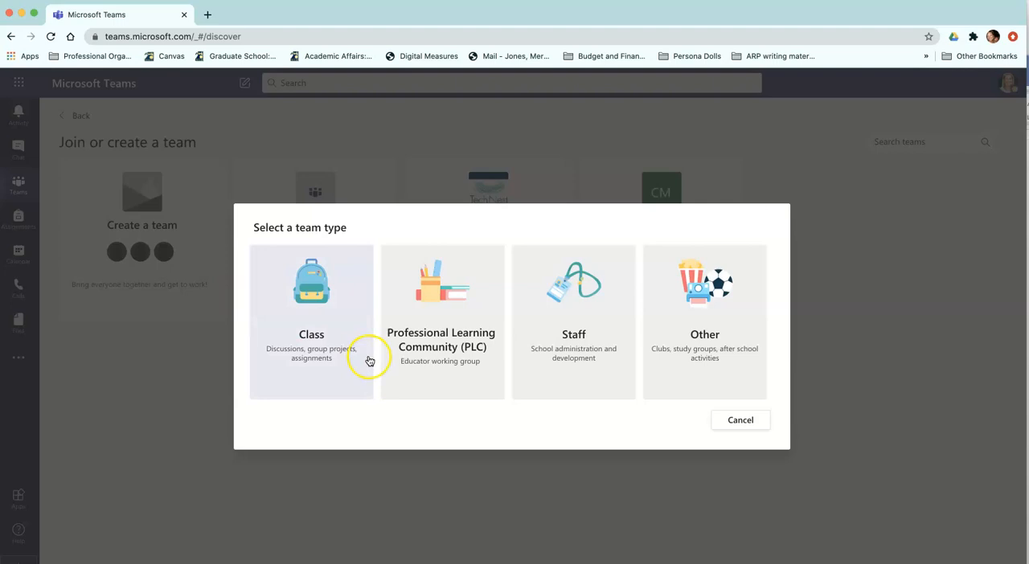
mouse_move(369, 359)
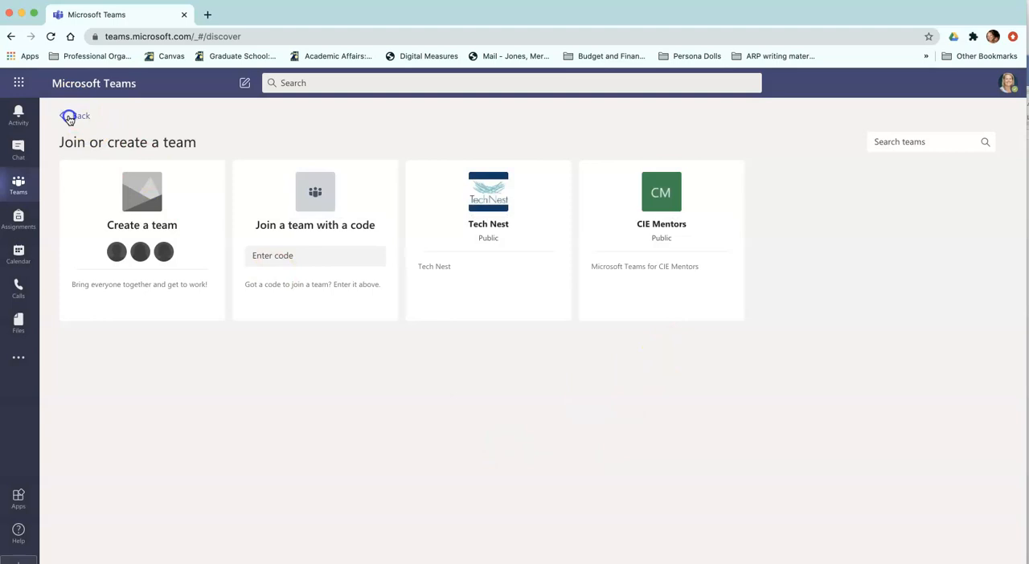
Go back from Join or create a team to the teams overview
click(73, 116)
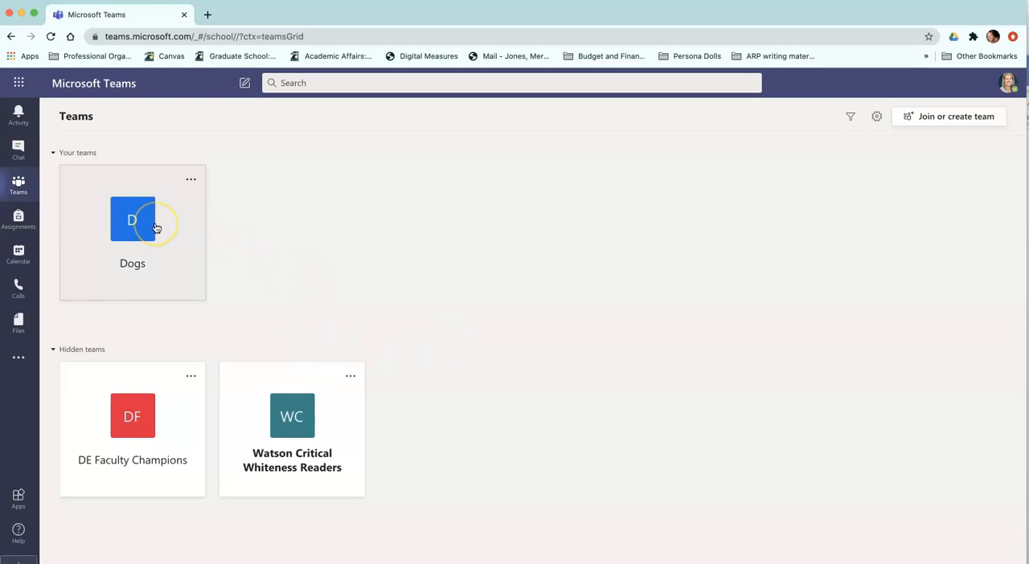
Open the Dogs team's General channel and start a new conversation below the baby photo
click(132, 221)
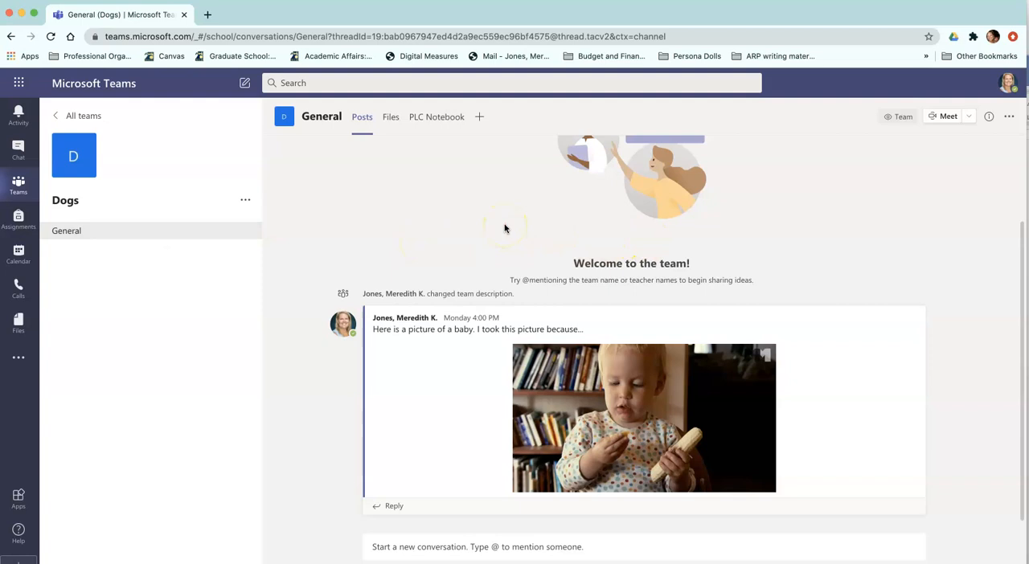
mouse_move(525, 206)
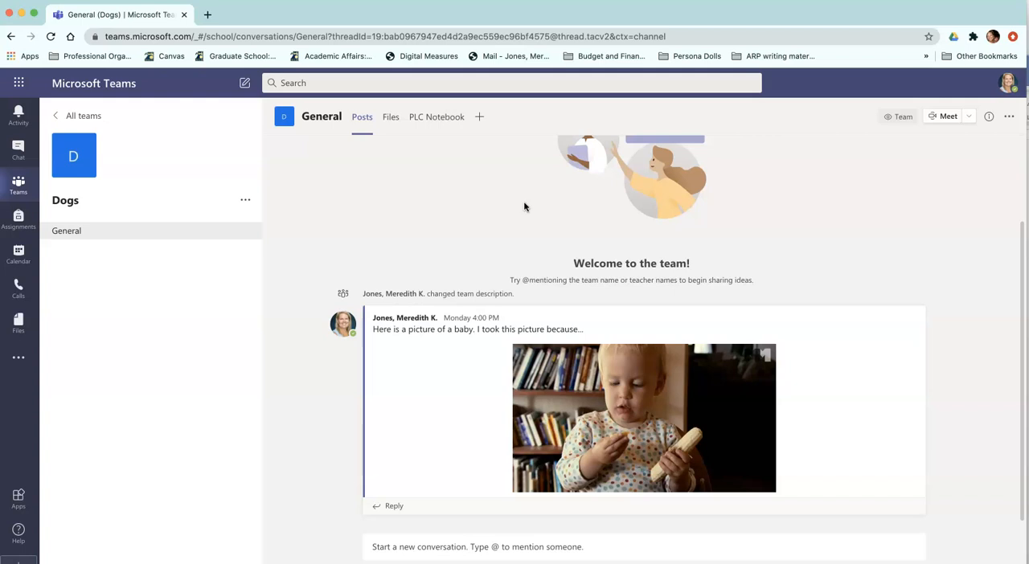
mouse_move(575, 420)
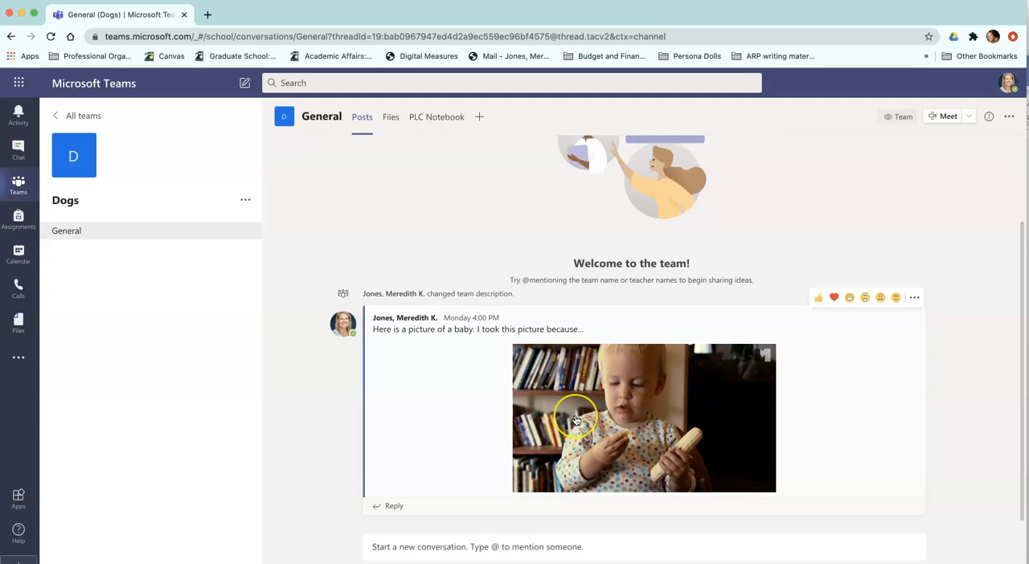
mouse_move(928, 220)
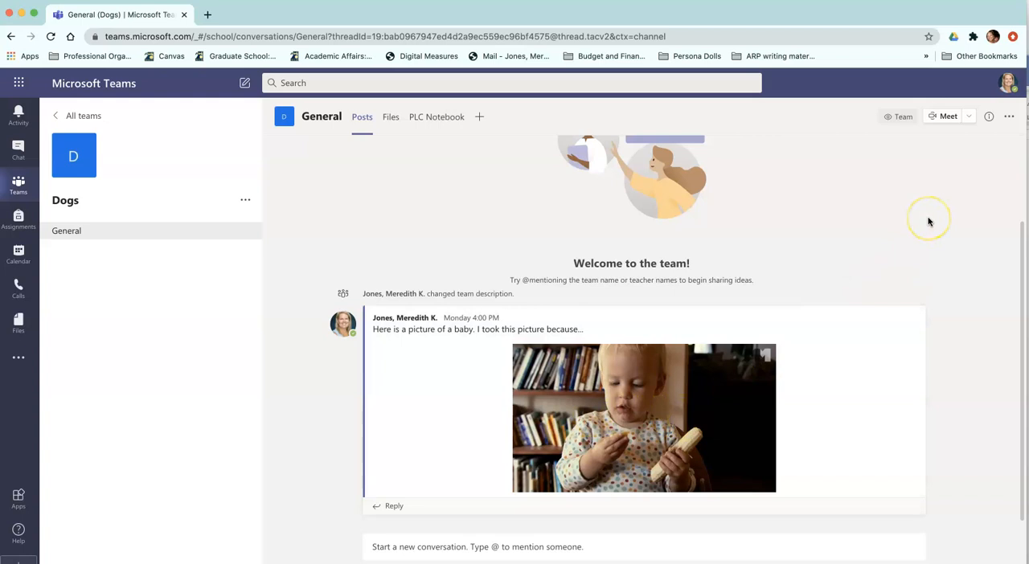
mouse_move(929, 222)
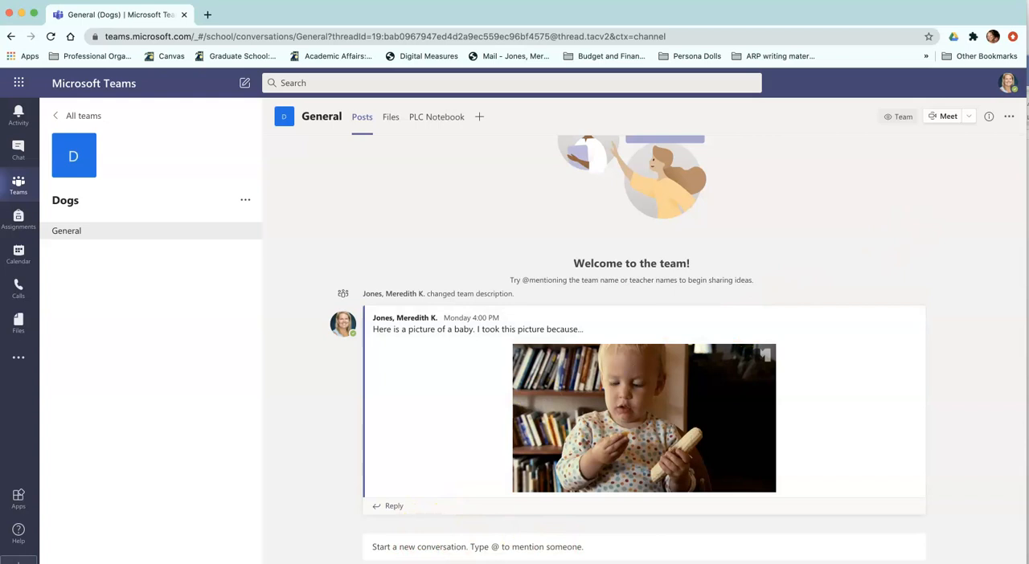
click(436, 505)
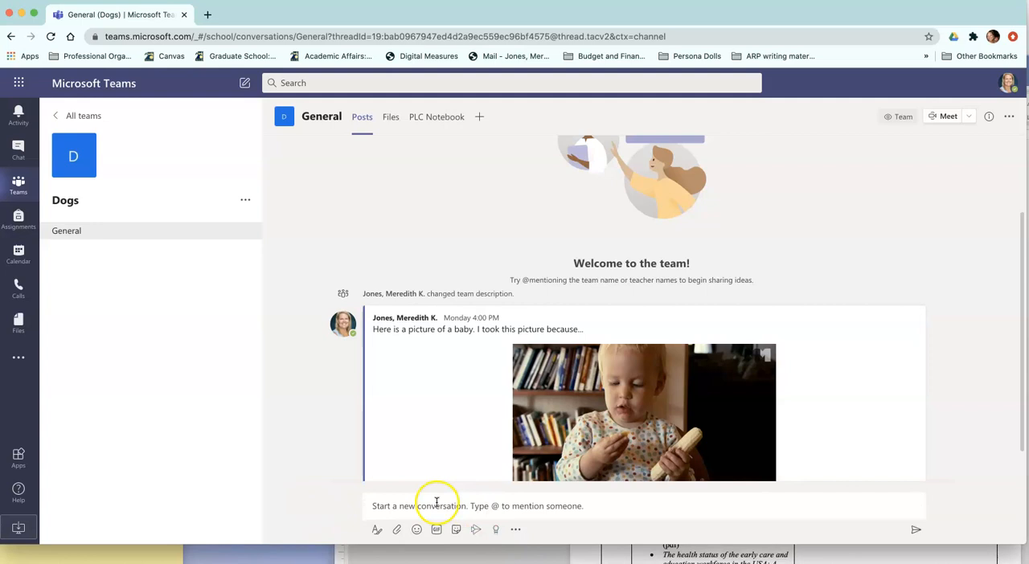
Show the attach menu with Recent, OneDrive and upload sources in the post composer
click(436, 506)
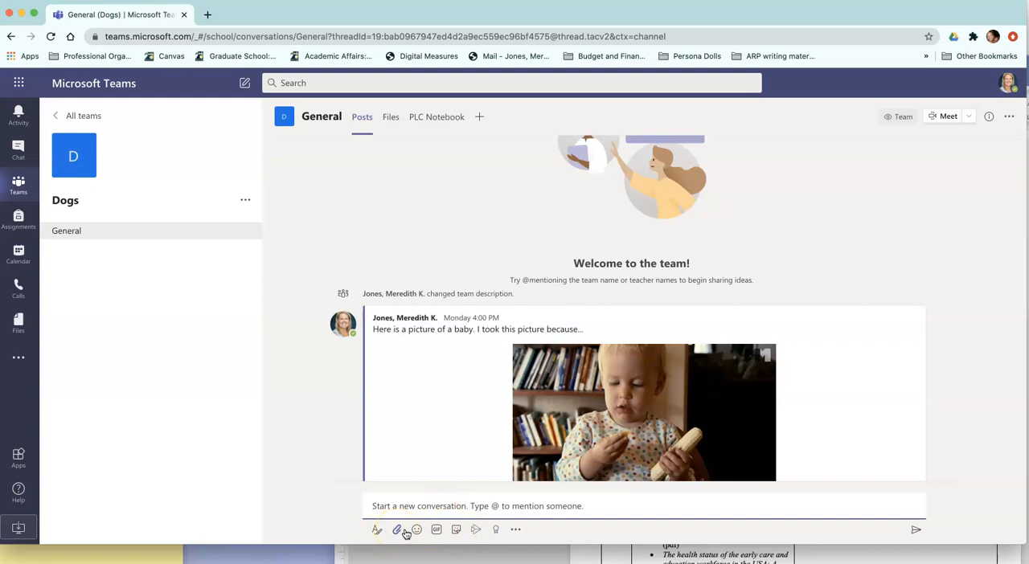
click(417, 530)
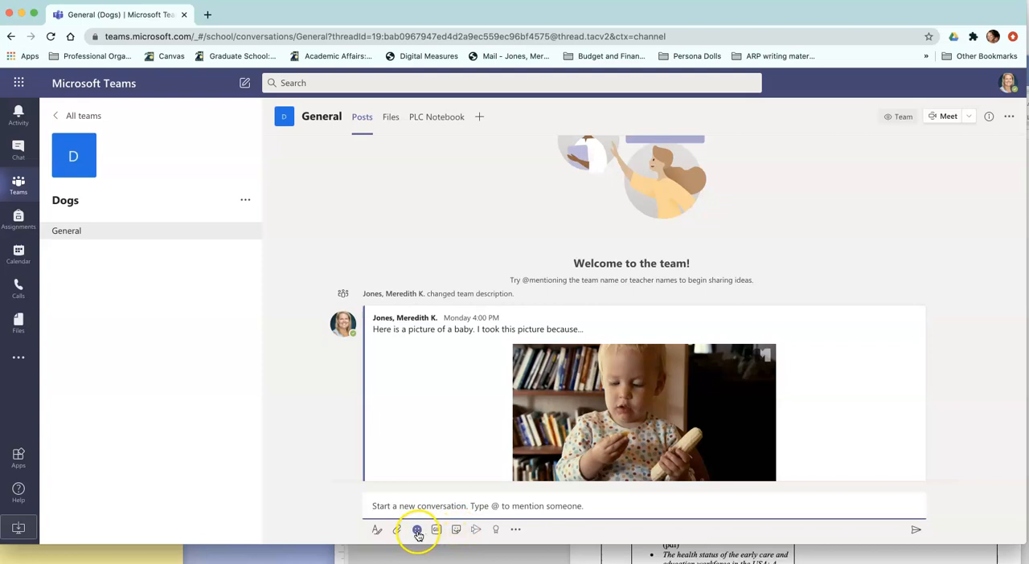
mouse_move(398, 530)
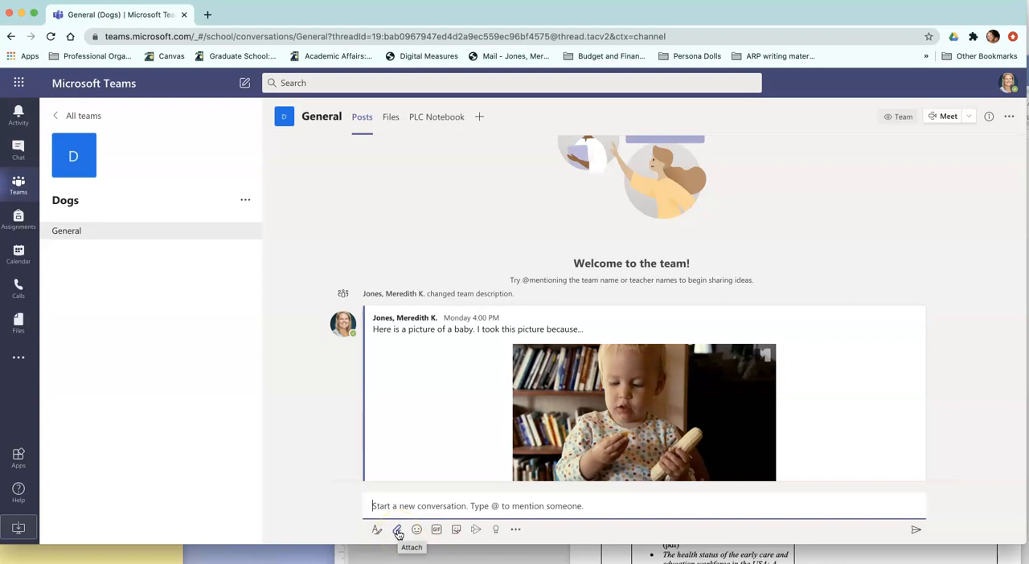
click(397, 529)
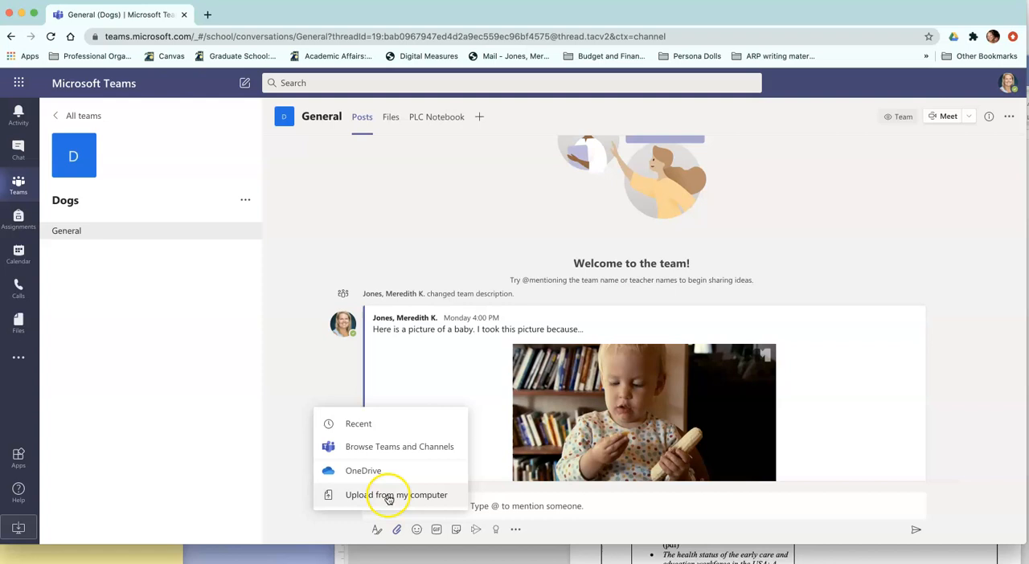
Upload diverse_families.jpg from the computer's images folder as the post attachment
click(388, 495)
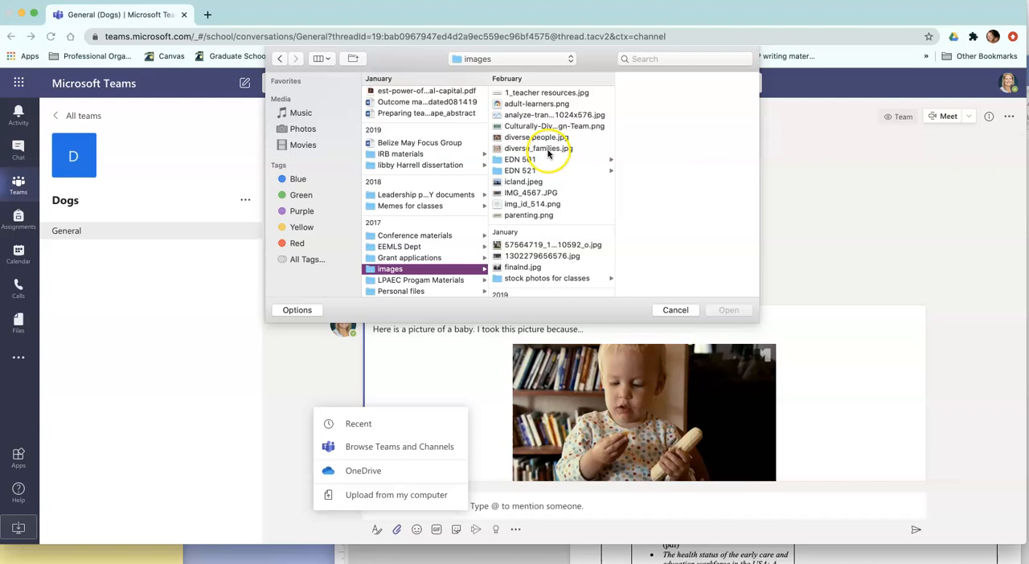
click(533, 148)
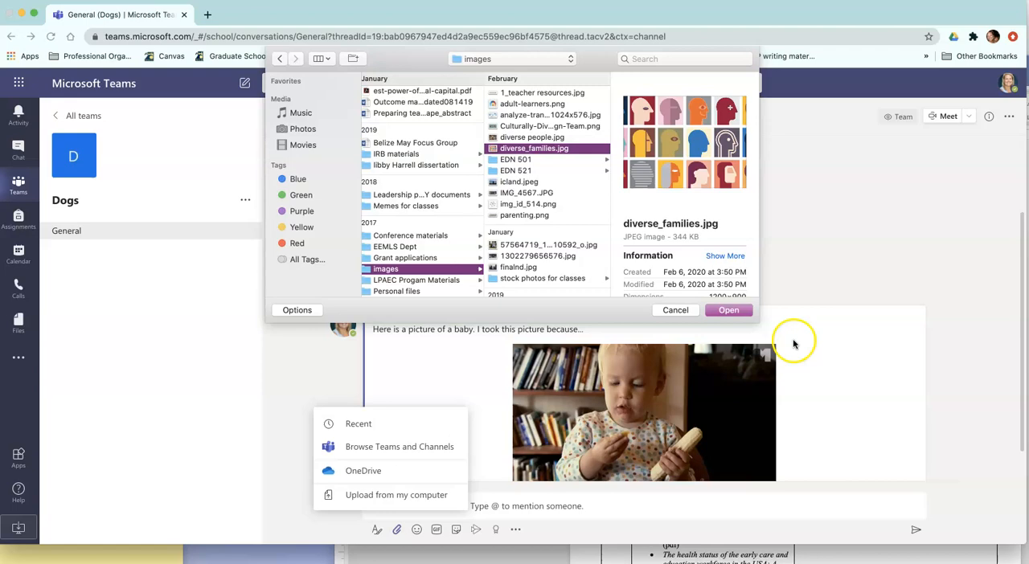
click(675, 310)
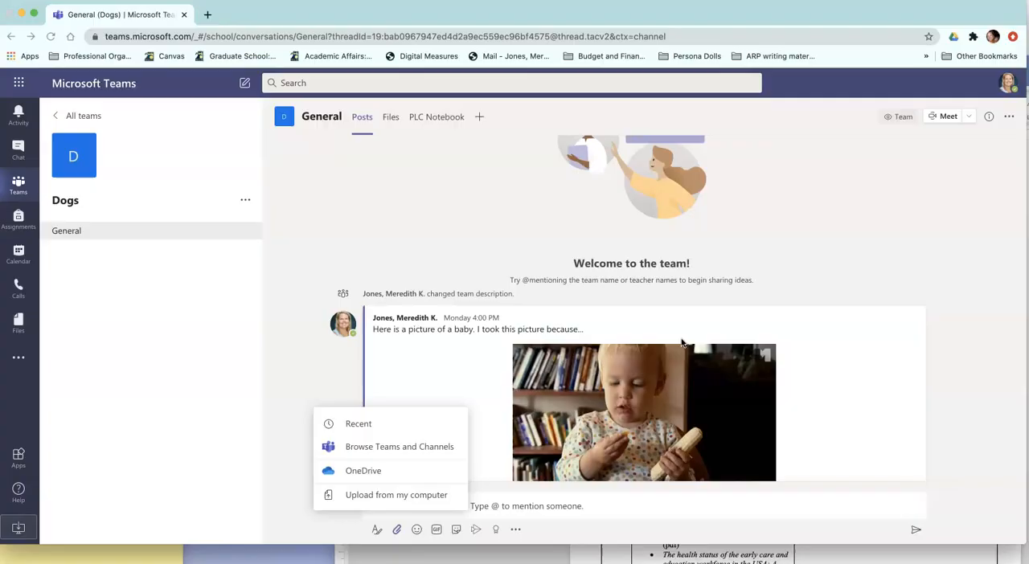
Close the attach menu and send the post with the diverse_families image
click(396, 495)
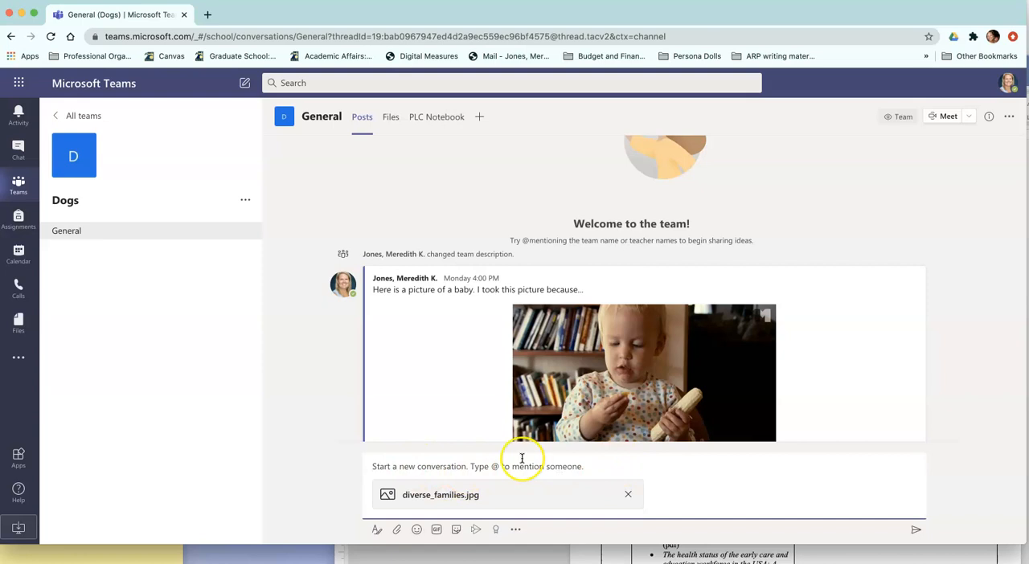
click(917, 529)
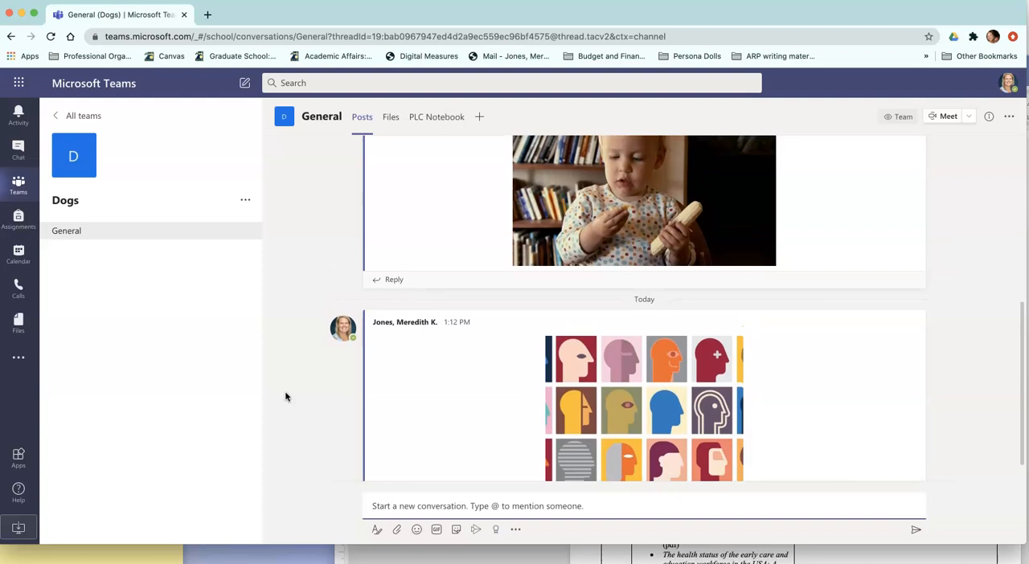
scroll(up, 3)
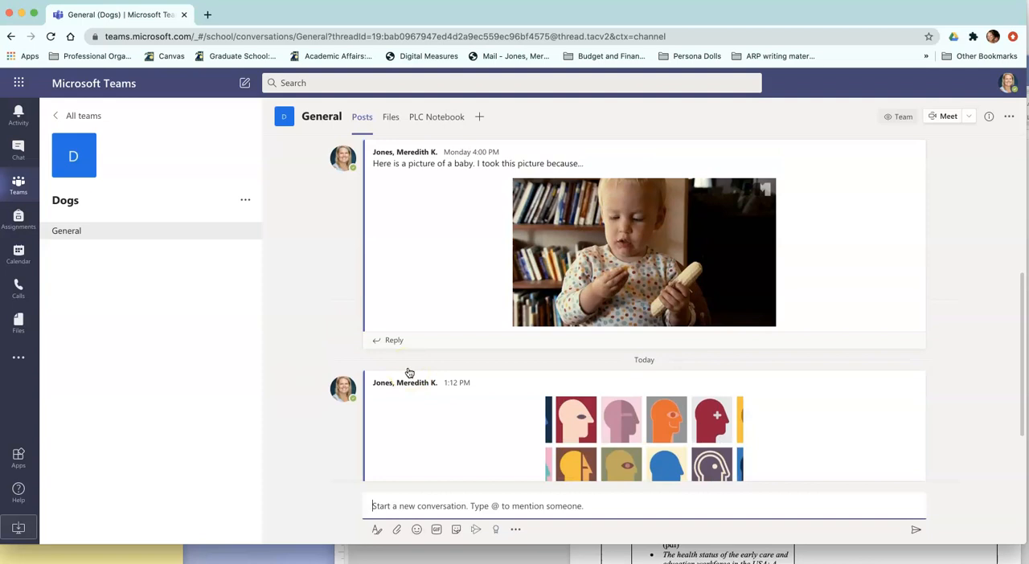
mouse_move(435, 259)
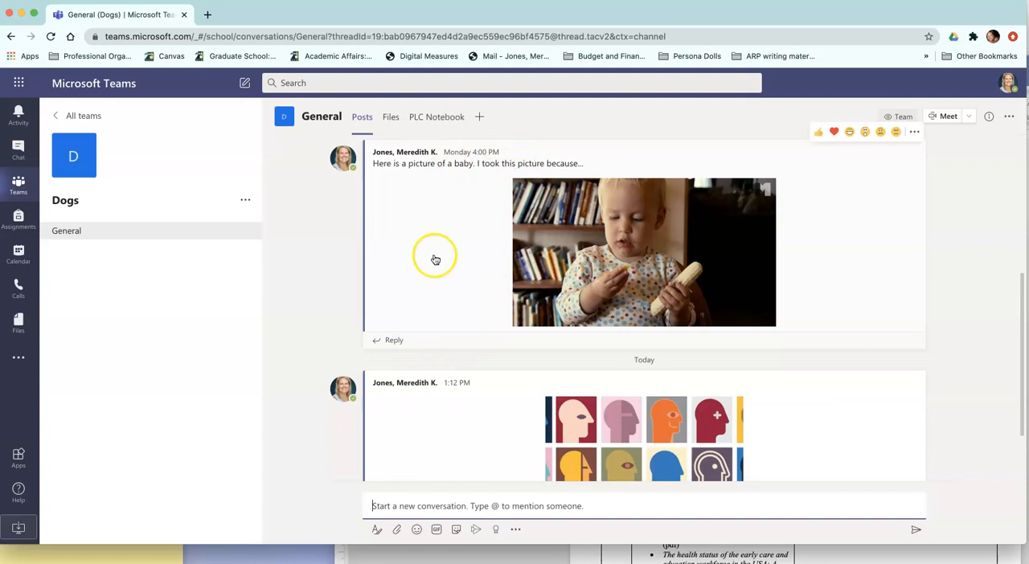
mouse_move(440, 344)
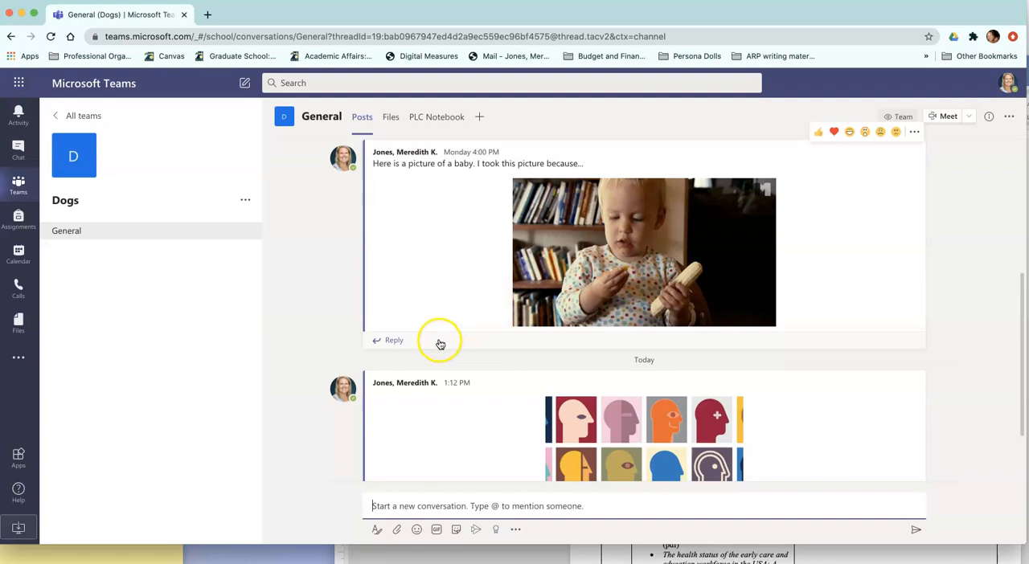
mouse_move(441, 343)
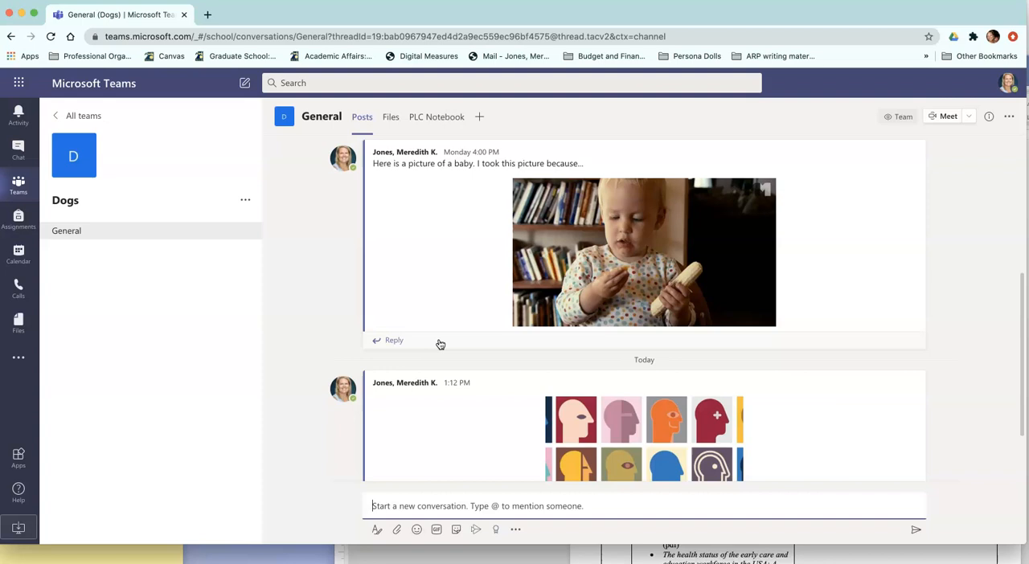
mouse_move(454, 176)
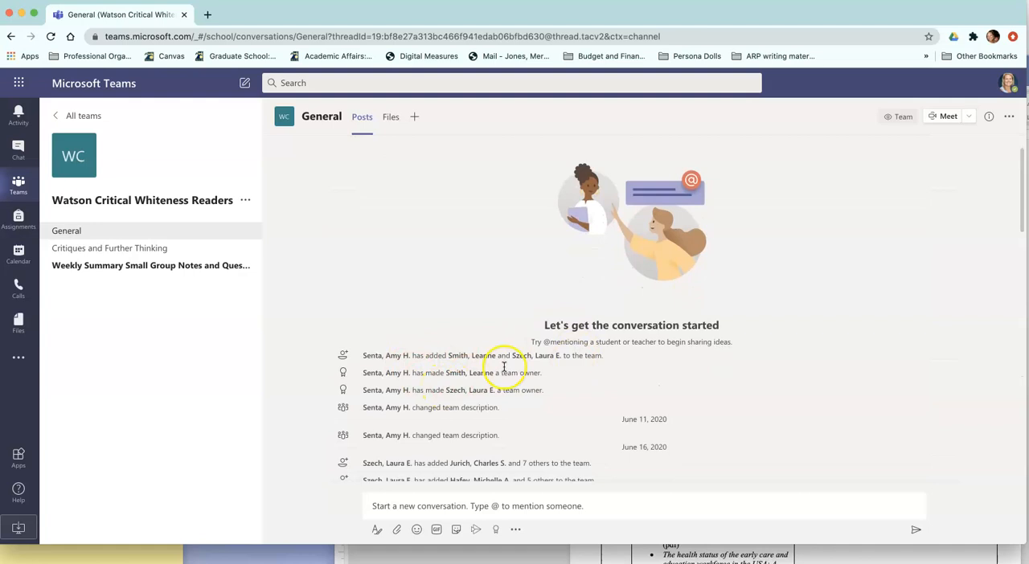
Scroll down through the channel posts
scroll(down, 3)
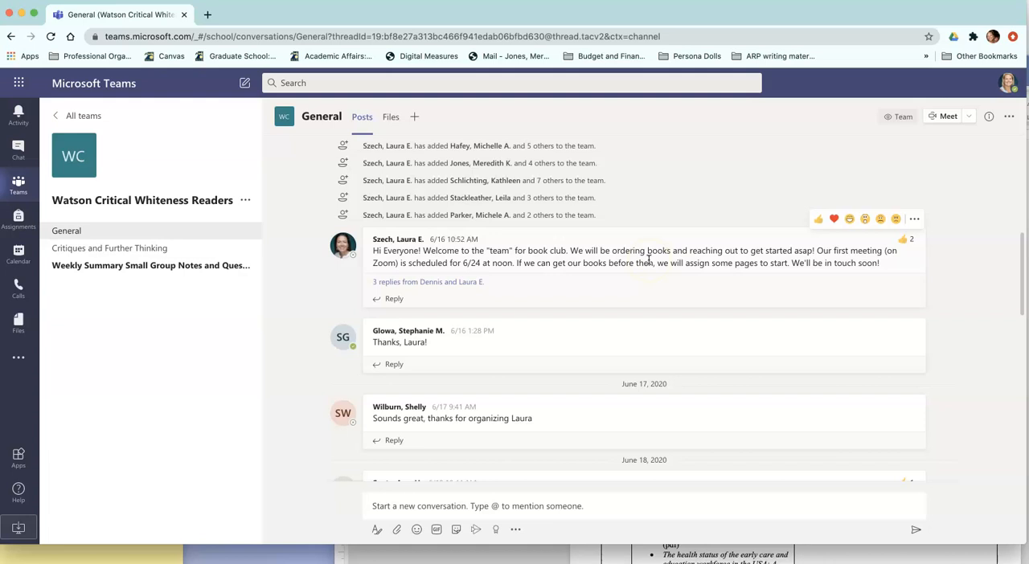
scroll(down, 3)
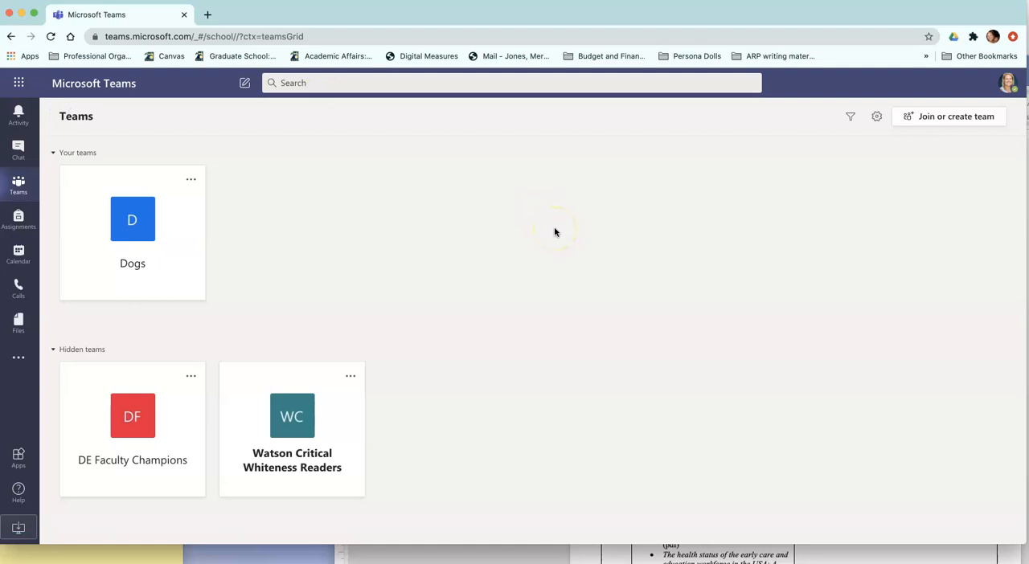
mouse_move(301, 339)
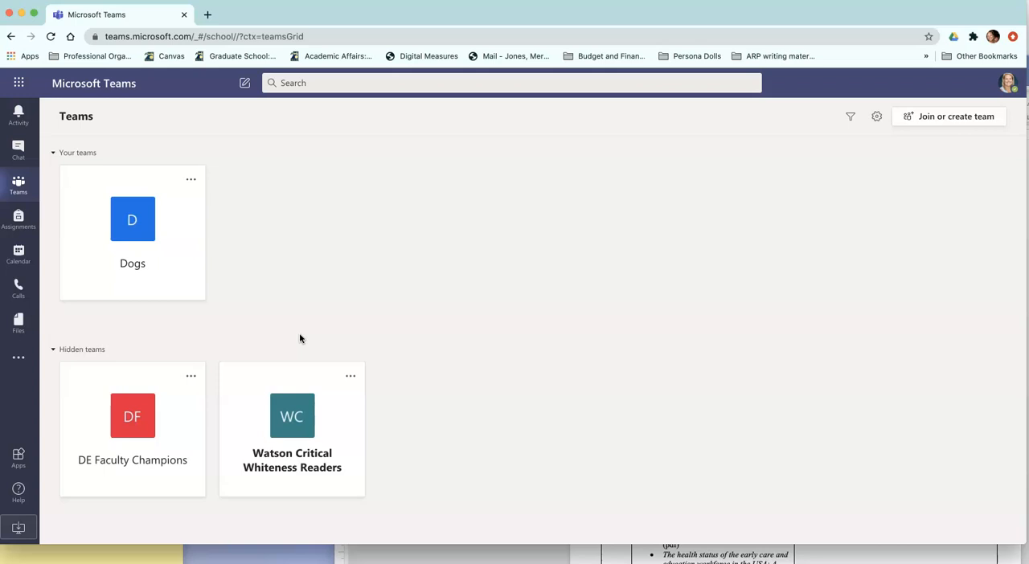
mouse_move(461, 434)
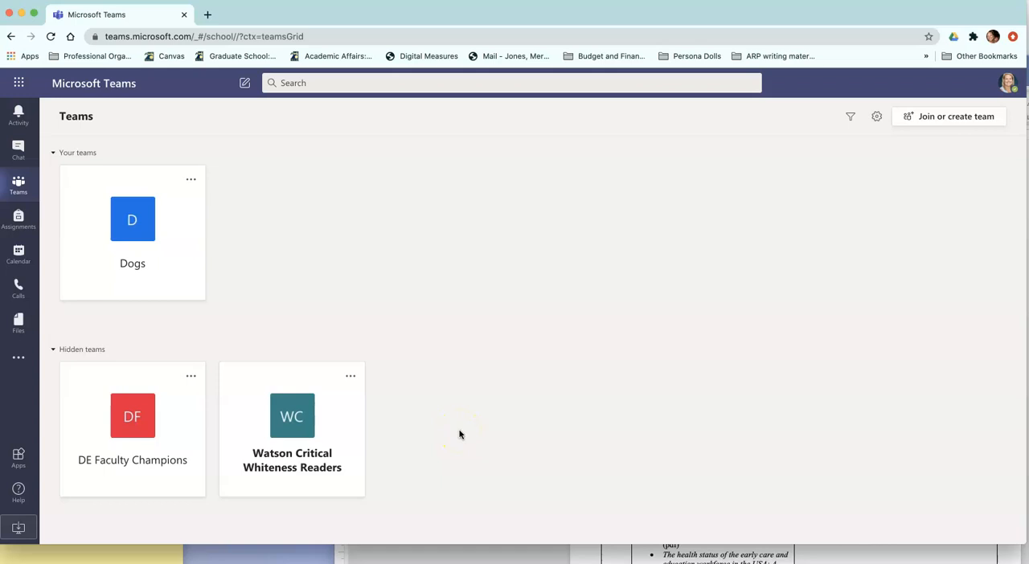